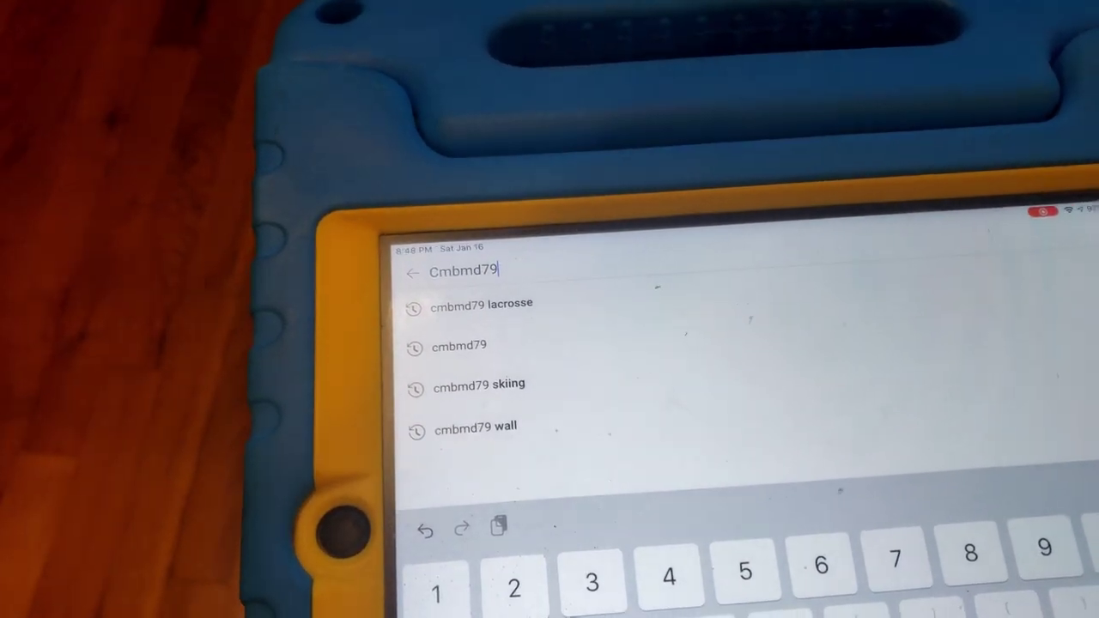
Search for cmbmd79 and browse the Christopher Brennan channel's uploaded videos
left_click(461, 346)
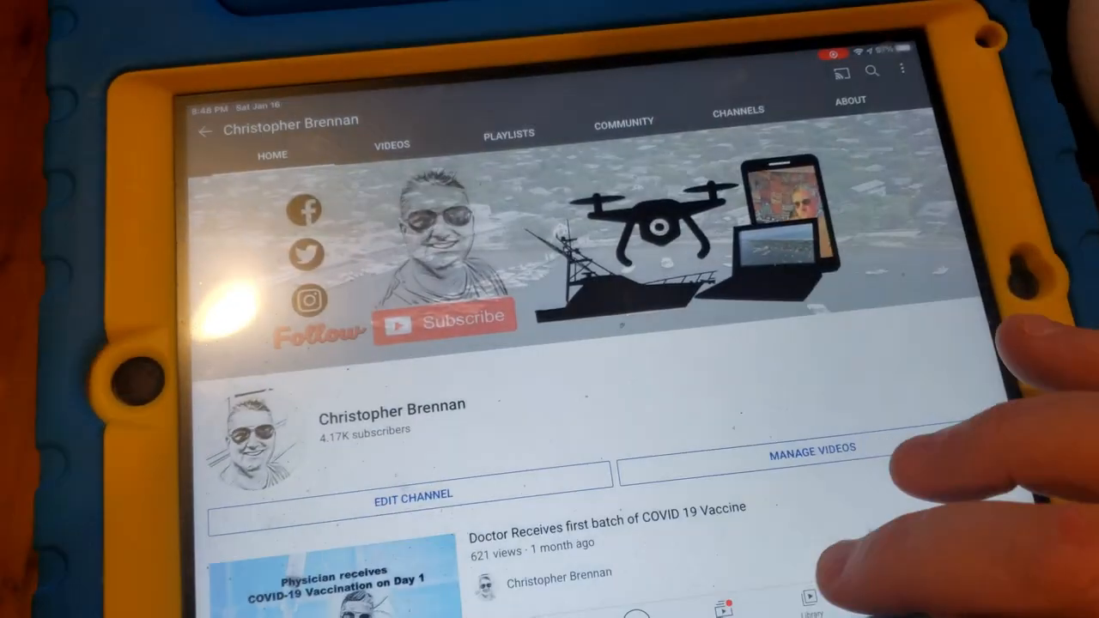
scroll("down", 3)
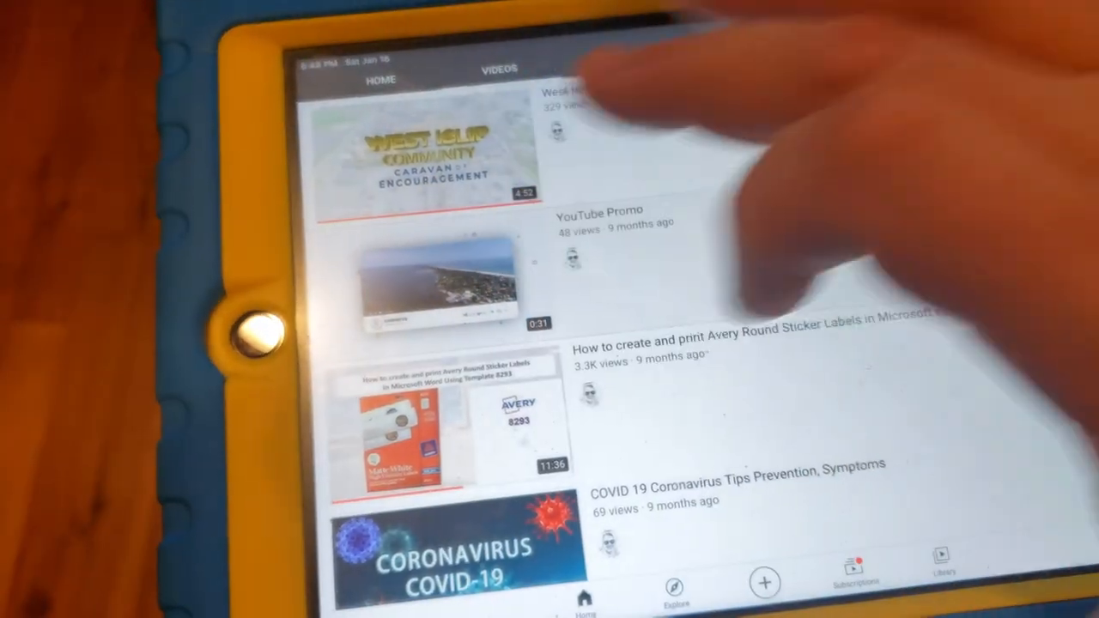
Start playing the 31-second YouTube Promo video
left_click(440, 283)
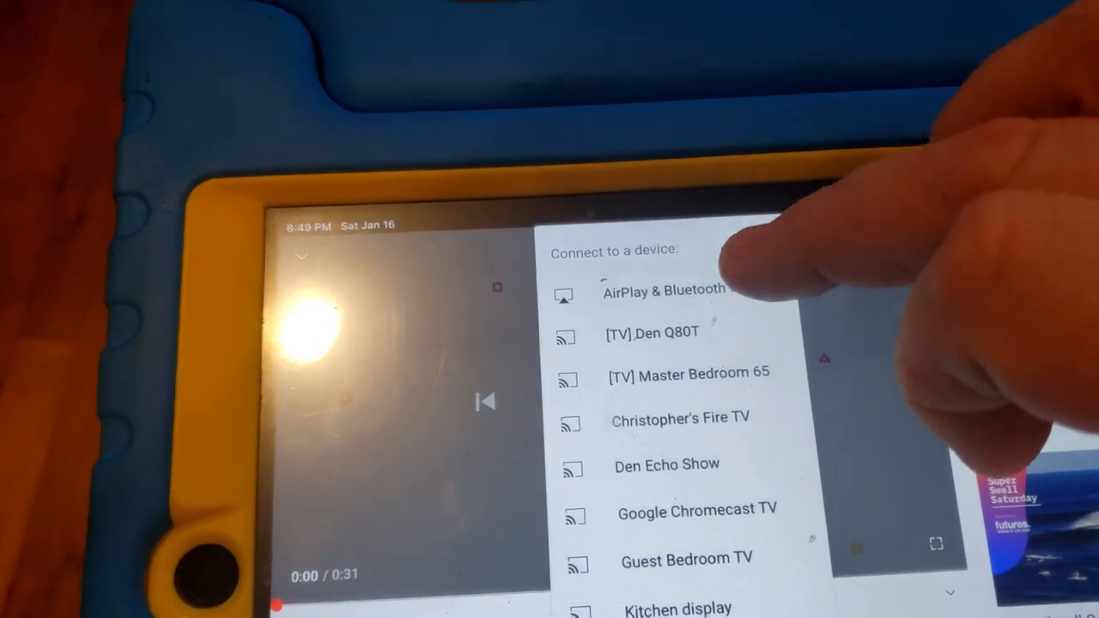
Bring up the AirPlay speaker and TV list that includes CL-BOX 0F7C
left_click(667, 290)
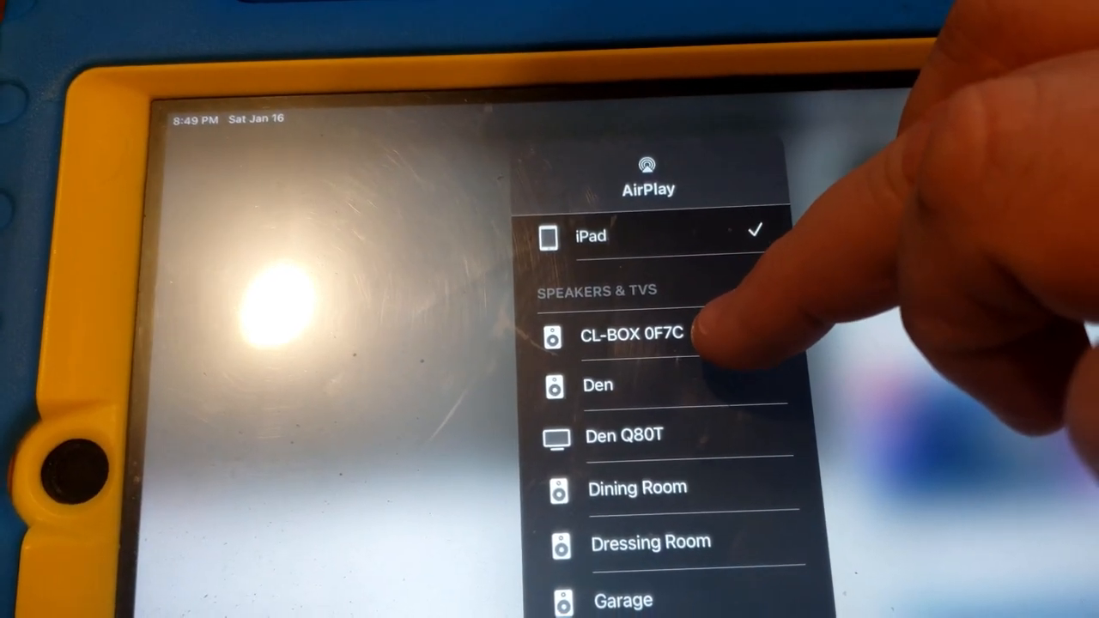
scroll("down", 3)
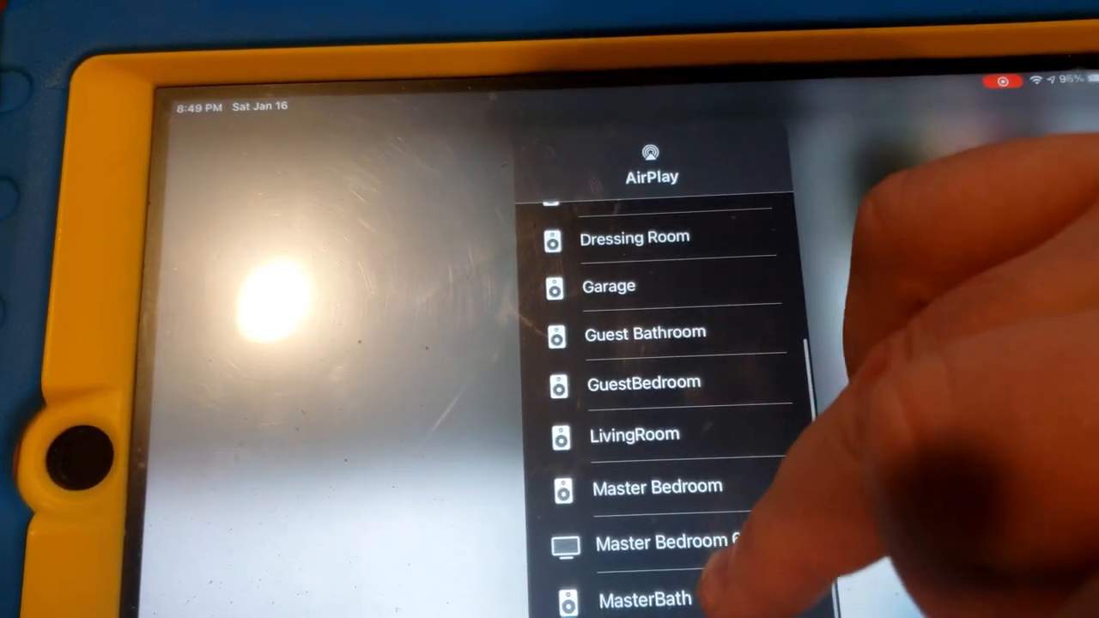